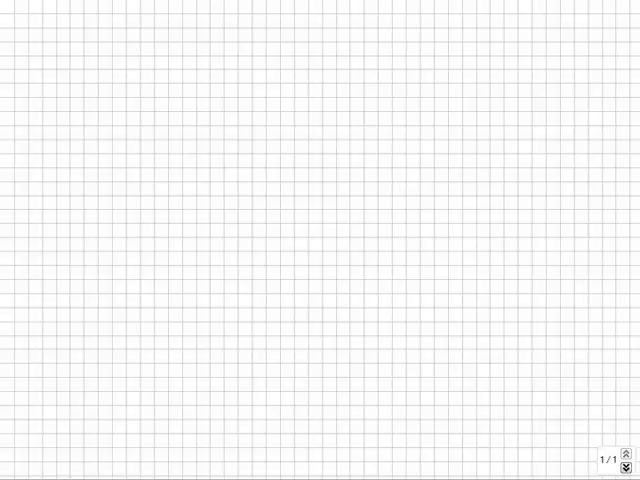
Handwrite the headings 'Physical State' and 'Use', underlined with a vertical column divider.
{"action": "left_click", "coordinate": [140, 80]}
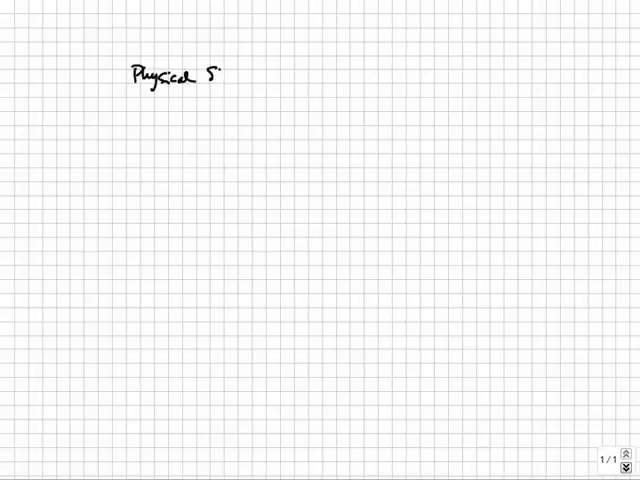
{"action": "type", "text": "State Use"}
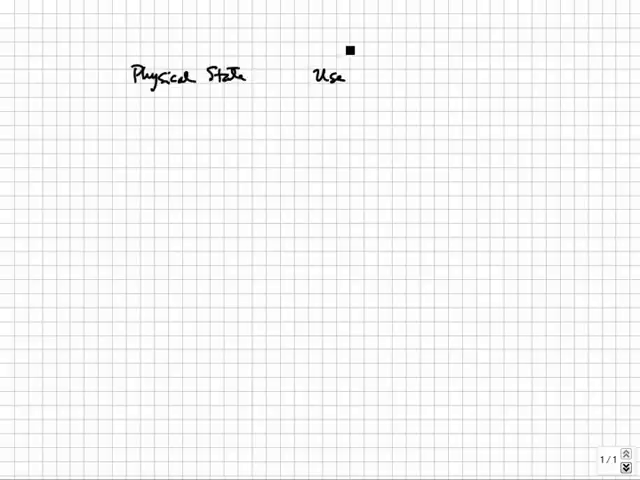
{"action": "left_click_drag", "start_coordinate": [108, 88], "coordinate": [404, 88]}
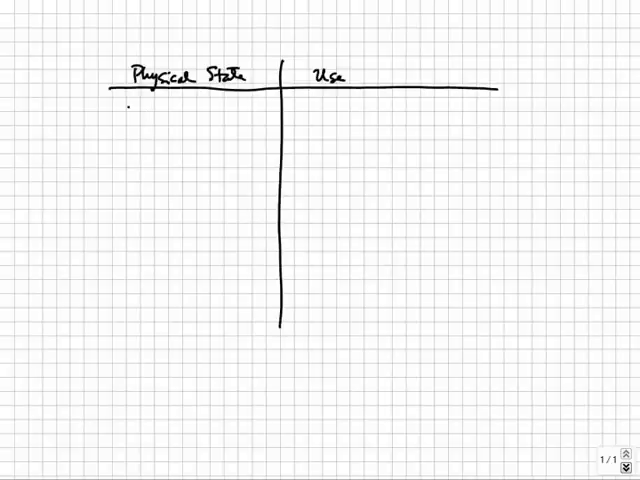
Handwrite 'solid or liquid' in the Physical State column.
{"action": "type", "text": "solid"}
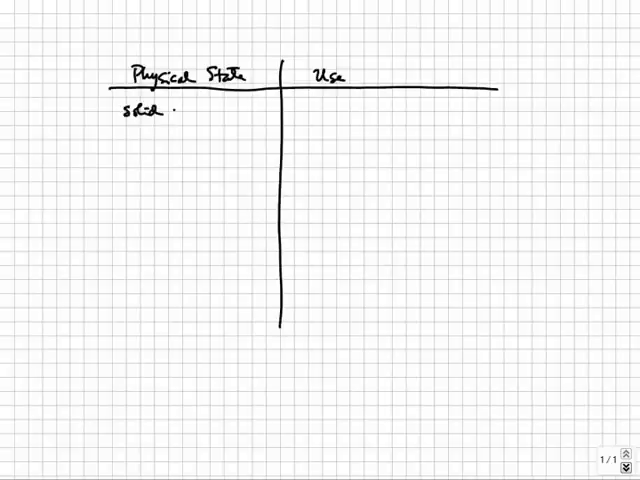
{"action": "type", "text": "or liq"}
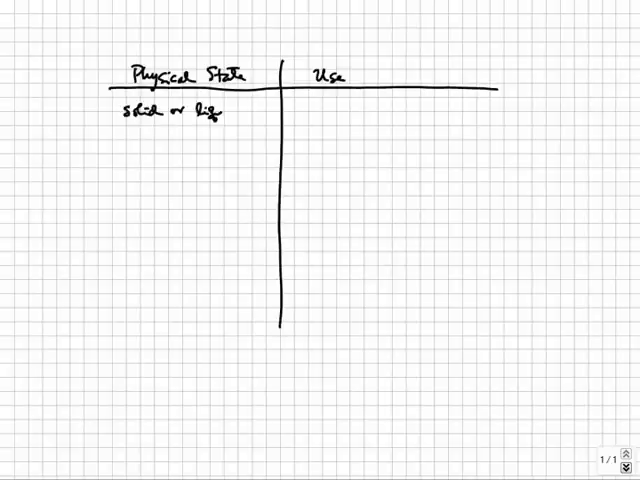
{"action": "type", "text": "liquid"}
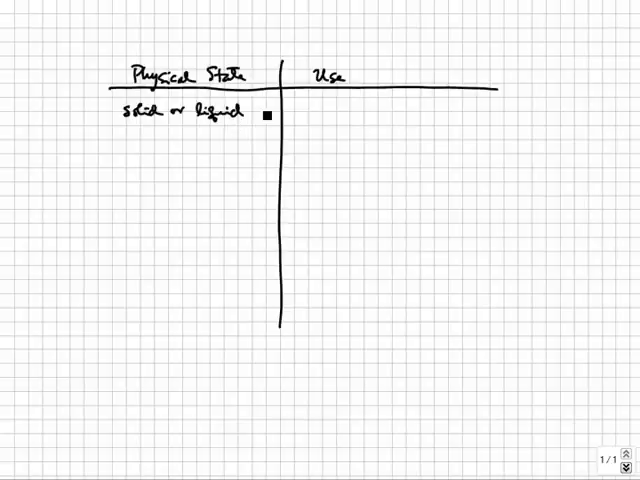
{"action": "mouse_move", "coordinate": [324, 116]}
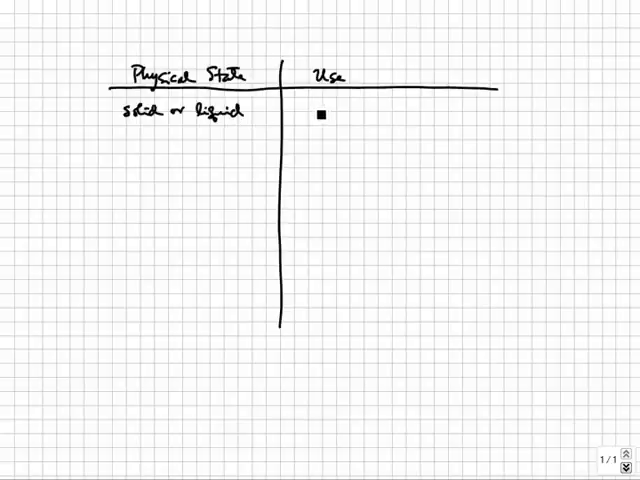
Handwrite '# moles = mass / molar mass' in the Use column and rule a line below.
{"action": "type", "text": "#me"}
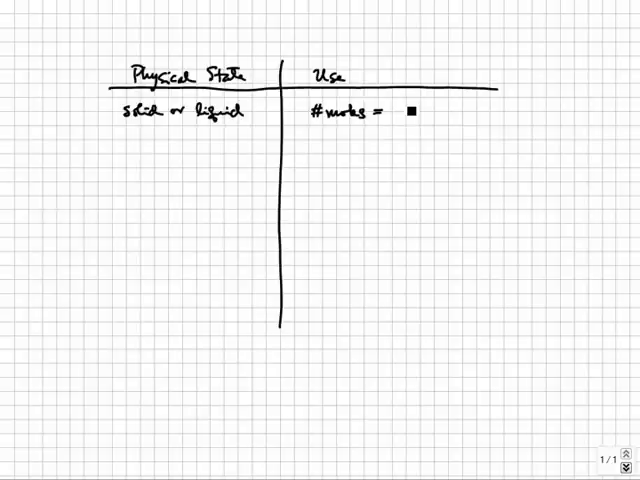
{"action": "type", "text": "Mass"}
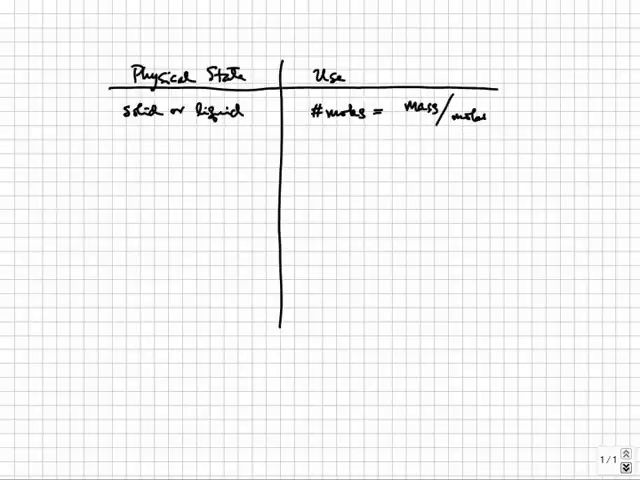
{"action": "type", "text": "mass"}
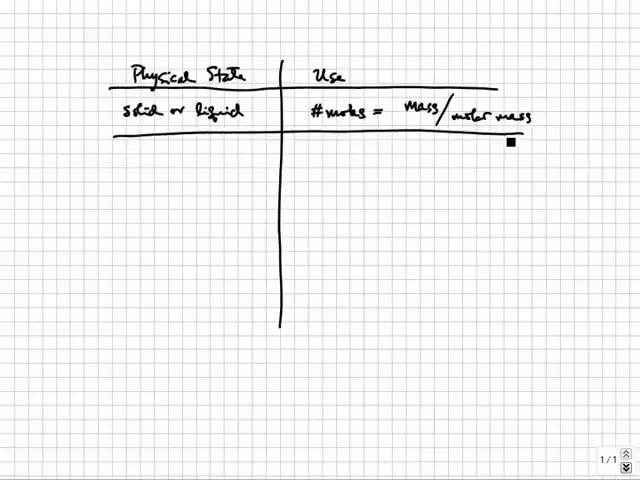
Handwrite 'liquid (by volume)' with the formula mass = density × volume.
{"action": "type", "text": "liq"}
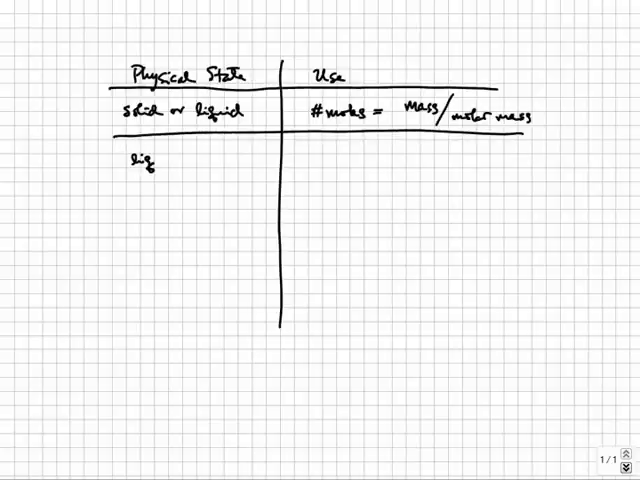
{"action": "type", "text": "liquid (b"}
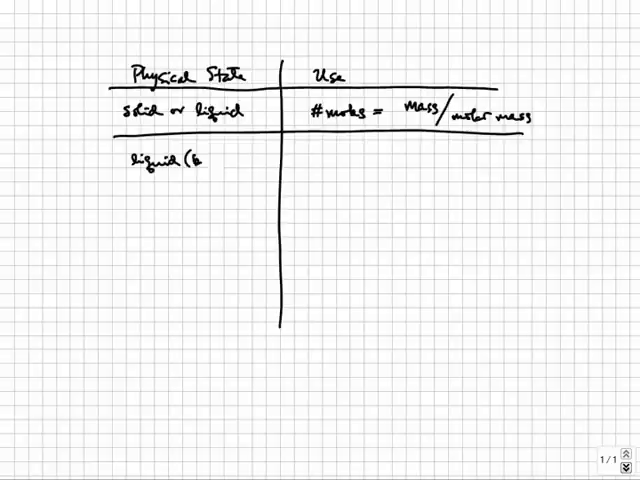
{"action": "type", "text": "by volume"}
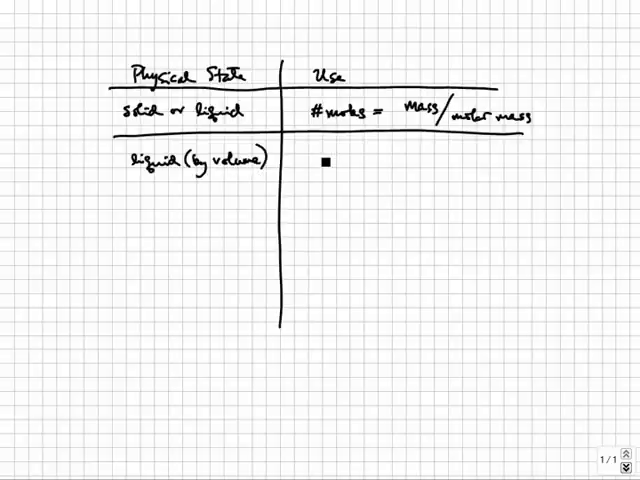
{"action": "type", "text": "Mass"}
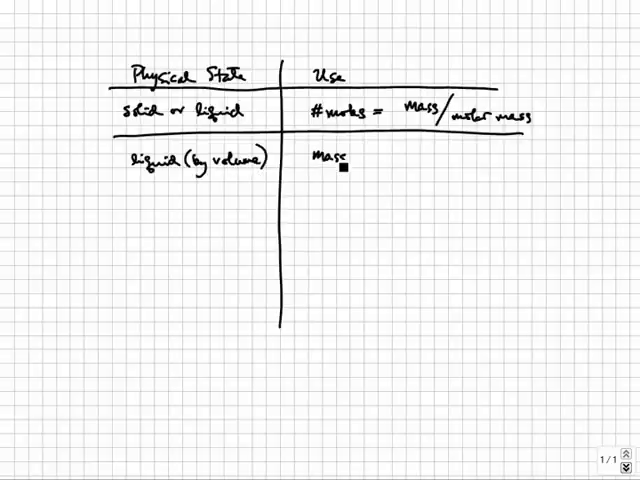
{"action": "type", "text": "="}
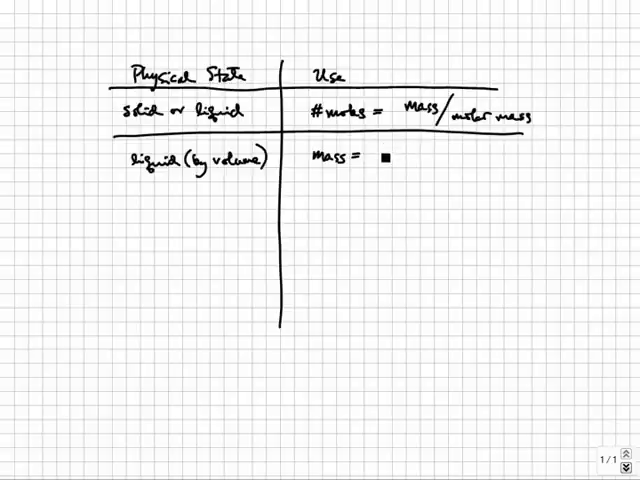
{"action": "type", "text": "density x"}
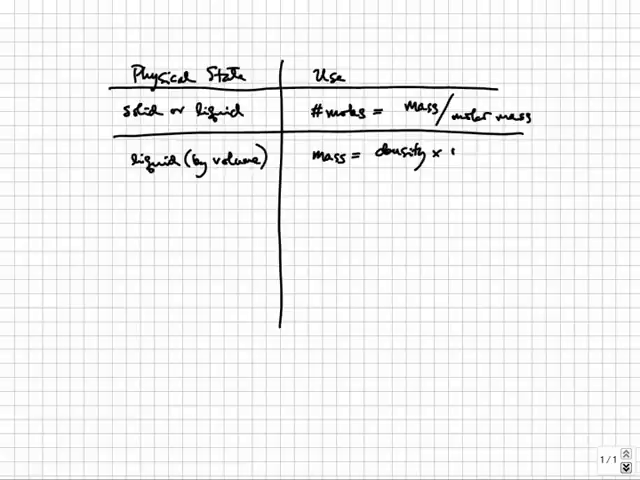
{"action": "type", "text": "volume"}
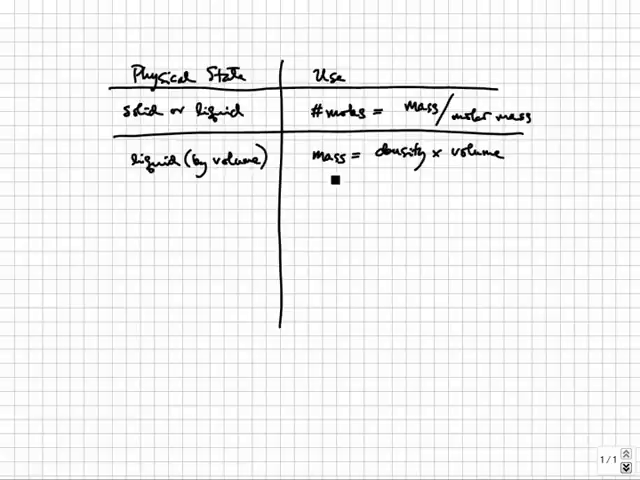
Handwrite '# moles = density × volume / molar mass' and begin the 'solution' row.
{"action": "type", "text": "#moles ="}
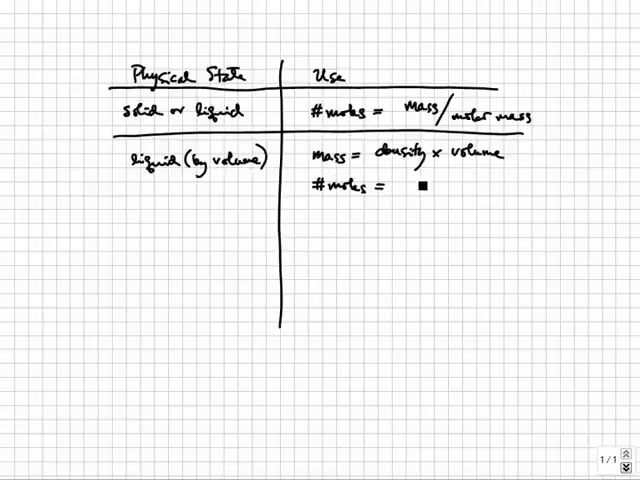
{"action": "type", "text": "densi"}
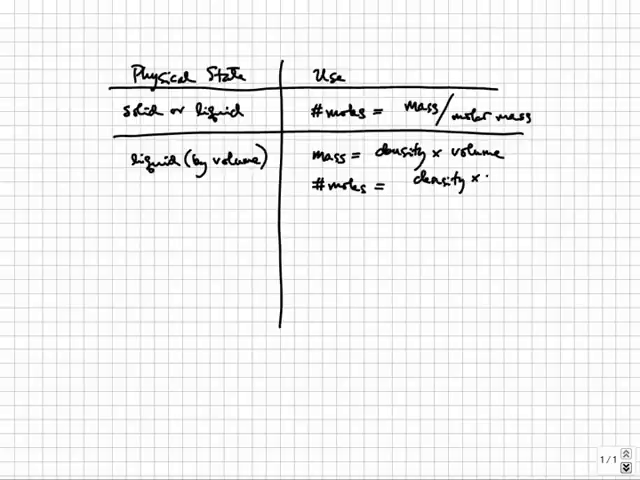
{"action": "type", "text": "volume"}
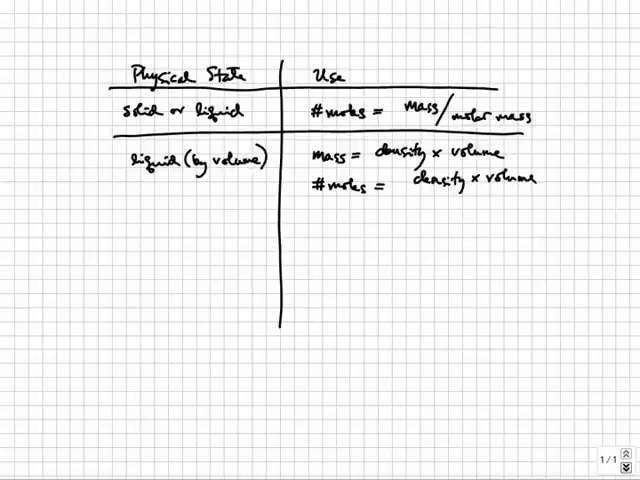
{"action": "type", "text": "mole"}
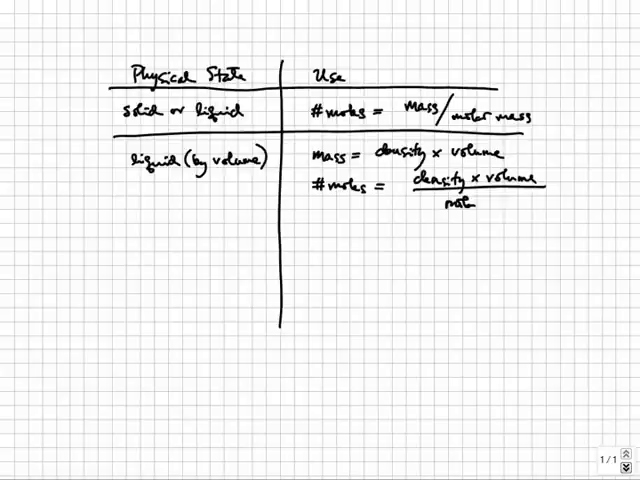
{"action": "type", "text": "molar mass"}
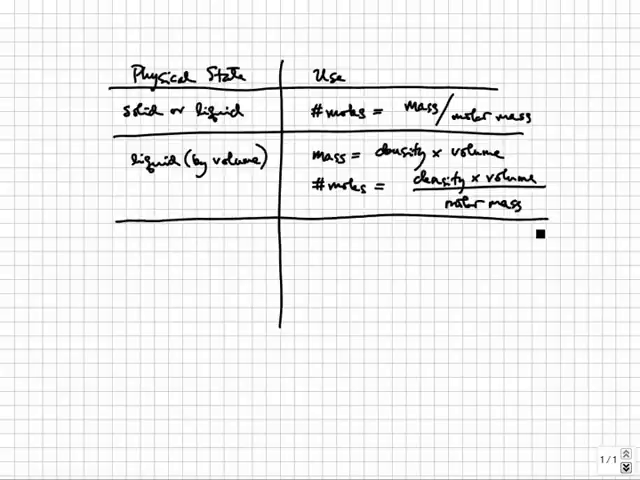
{"action": "type", "text": "Sr"}
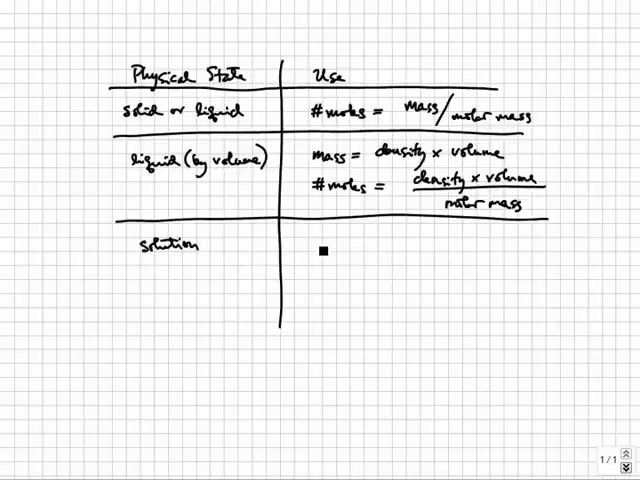
Handwrite the solution row formula '# moles = volume (L) × conc (M)' and rule a line.
{"action": "type", "text": "# moles ="}
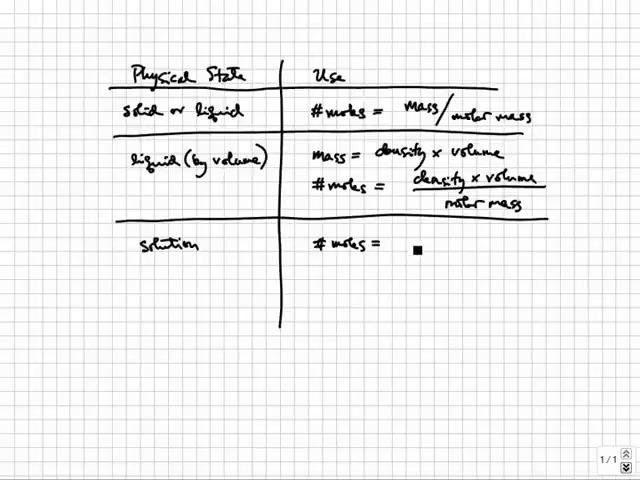
{"action": "type", "text": "volum"}
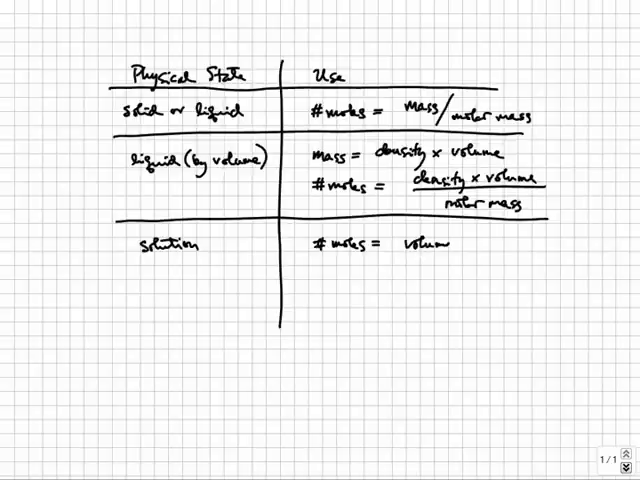
{"action": "type", "text": "(L) x conc ("}
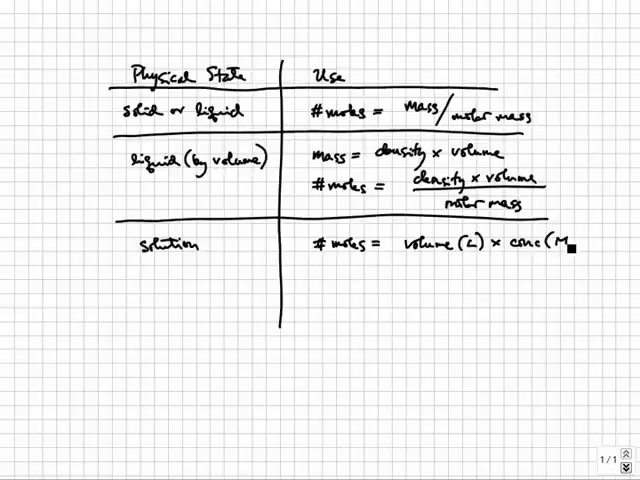
{"action": "type", "text": "M)"}
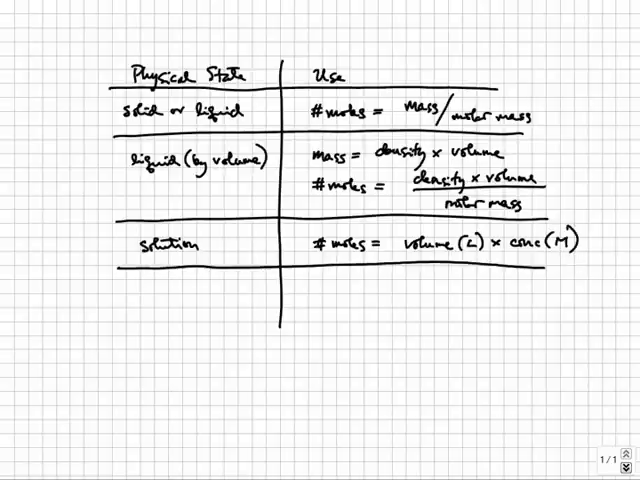
Handwrite the 'gas' row with '# moles = PV/RT'.
{"action": "type", "text": "go"}
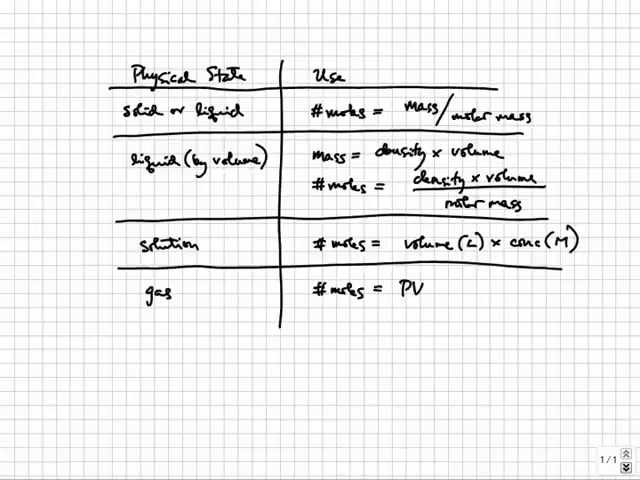
{"action": "type", "text": "/RT"}
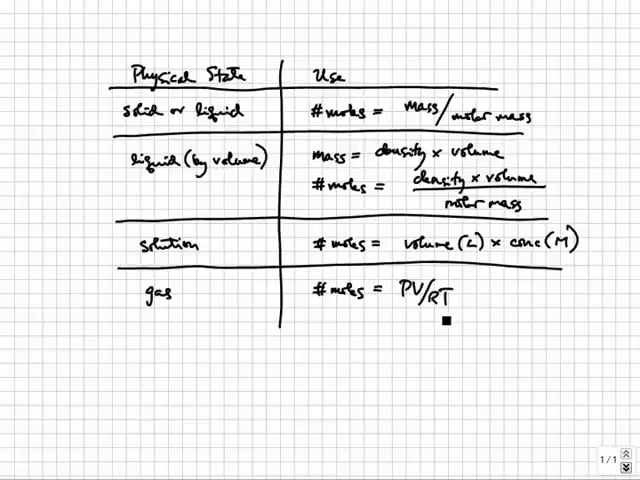